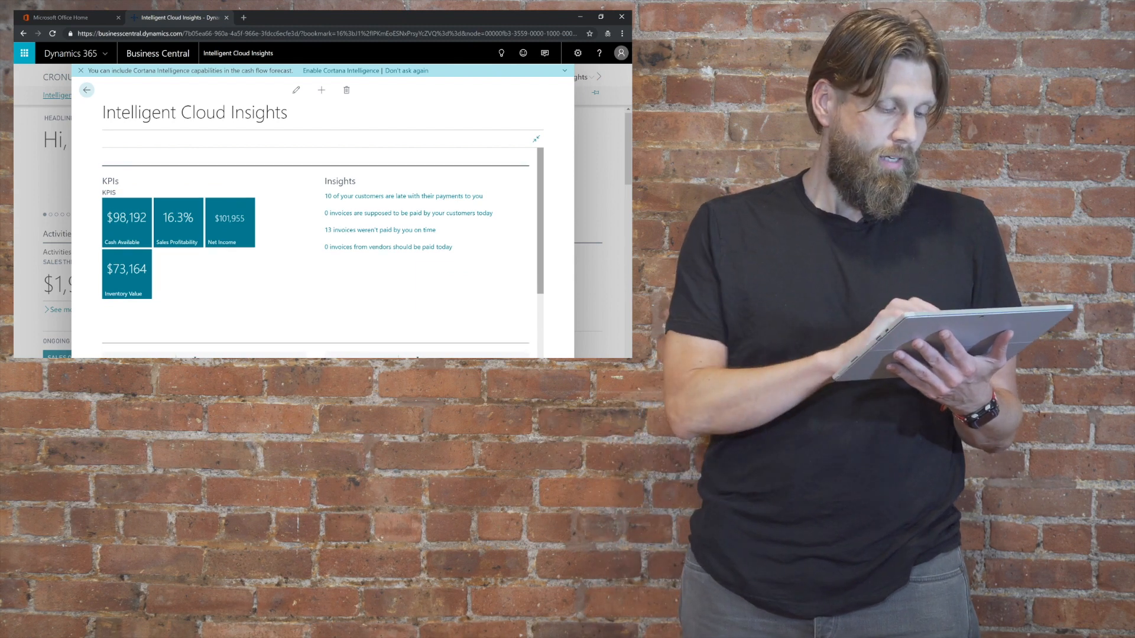
Step: Open the CRONUS USA Items list and review item 1001's invoicing and planning fact boxes
{"action": "scroll", "scroll_direction": "down", "scroll_amount": 3}
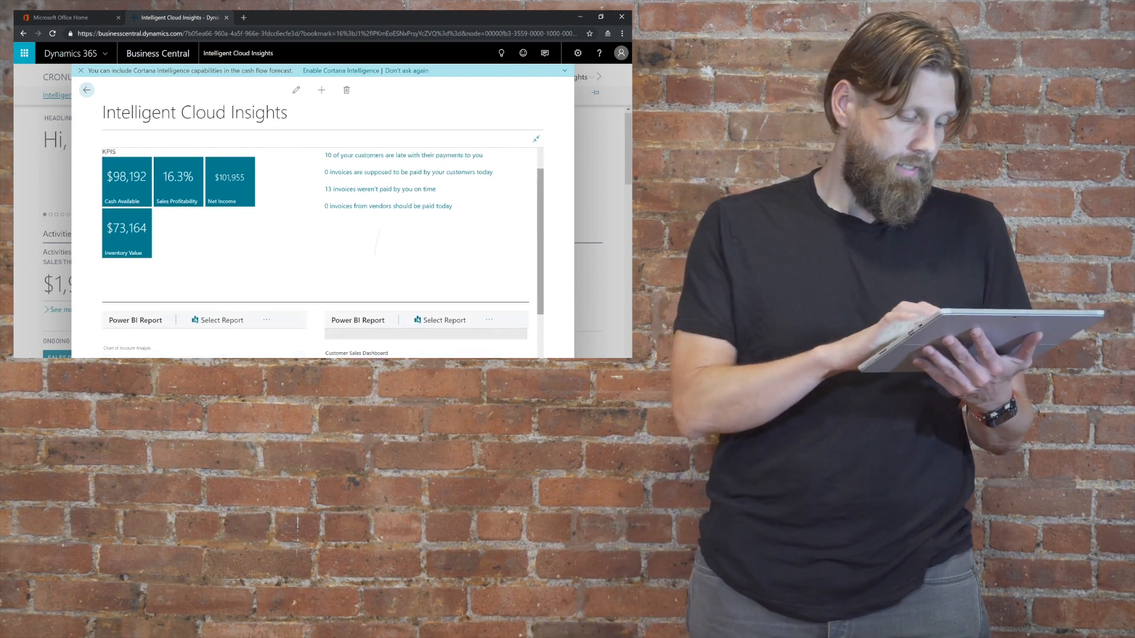
{"action": "scroll", "scroll_direction": "down", "scroll_amount": 3}
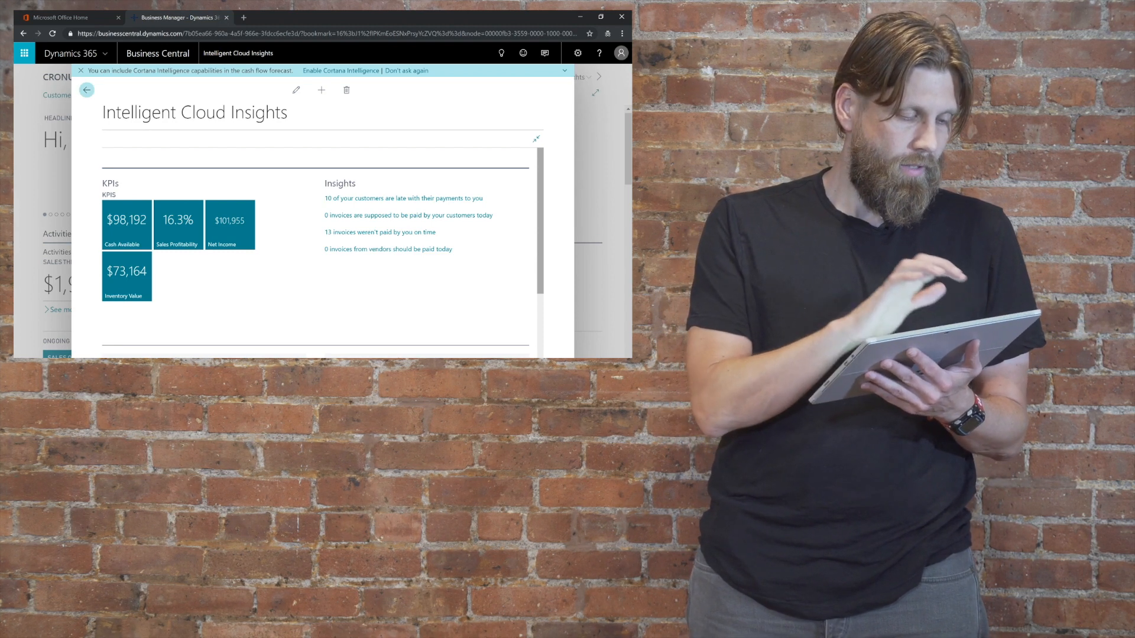
{"action": "left_click", "coordinate": [87, 90]}
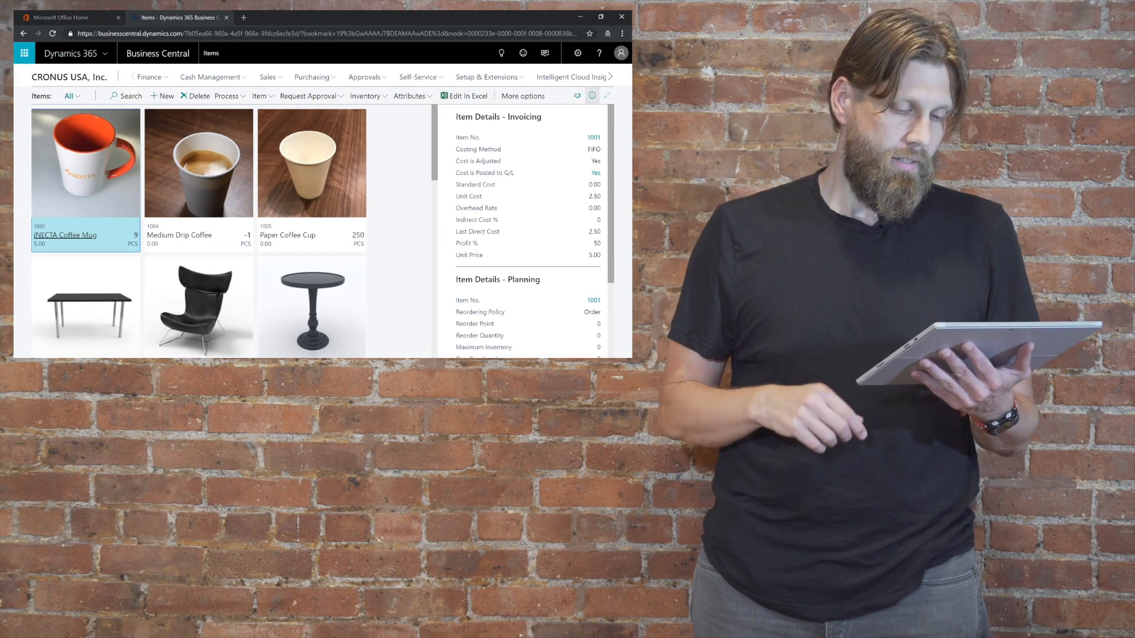
{"action": "scroll", "scroll_direction": "down", "scroll_amount": 3}
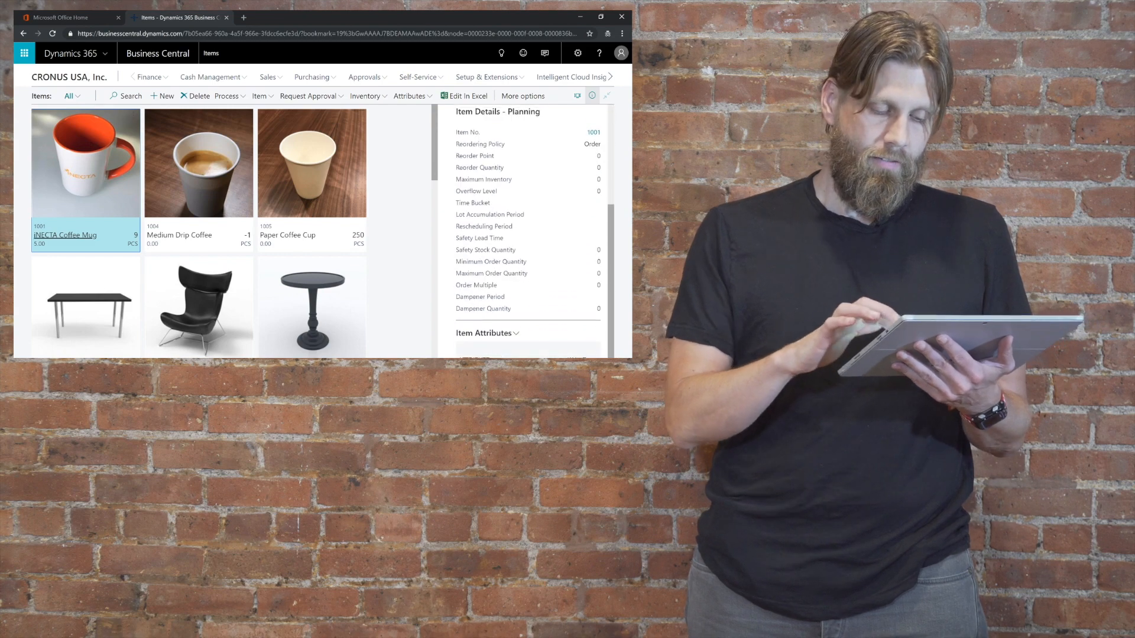
{"action": "scroll", "scroll_direction": "up", "scroll_amount": 3}
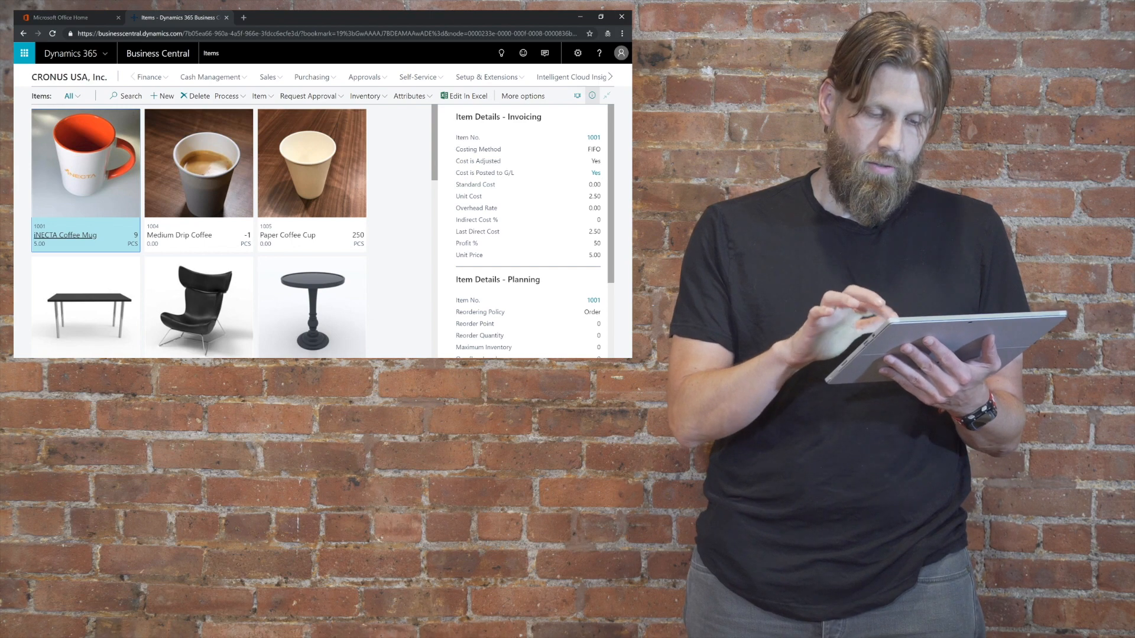
{"action": "left_click", "coordinate": [577, 96]}
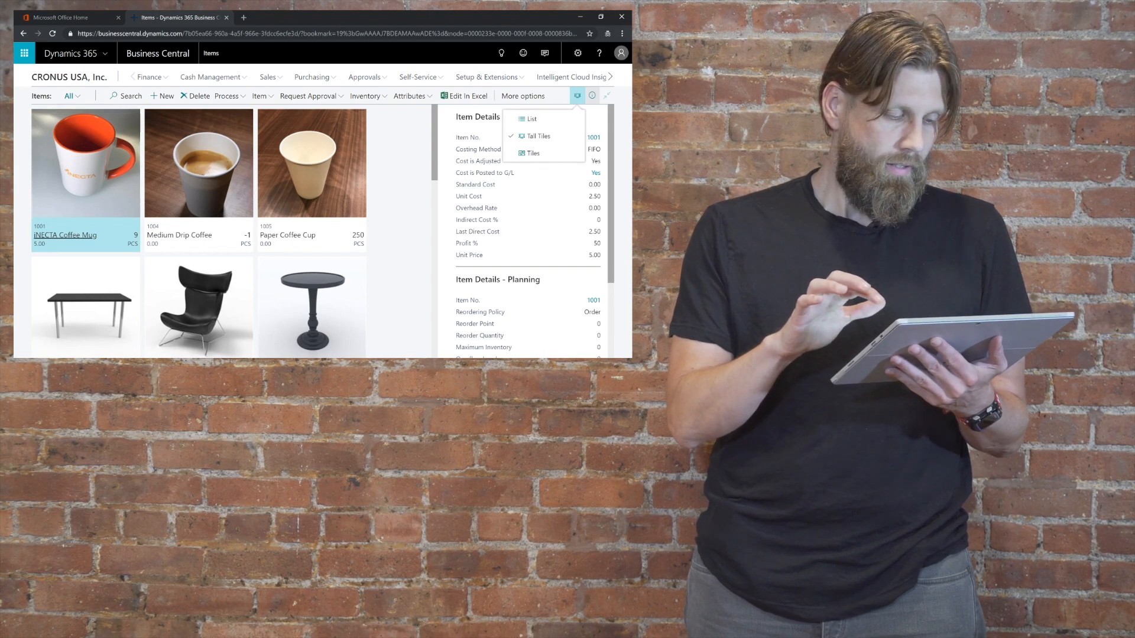
Step: Switch the Items view to the List layout and show the filter pane
{"action": "left_click", "coordinate": [531, 119]}
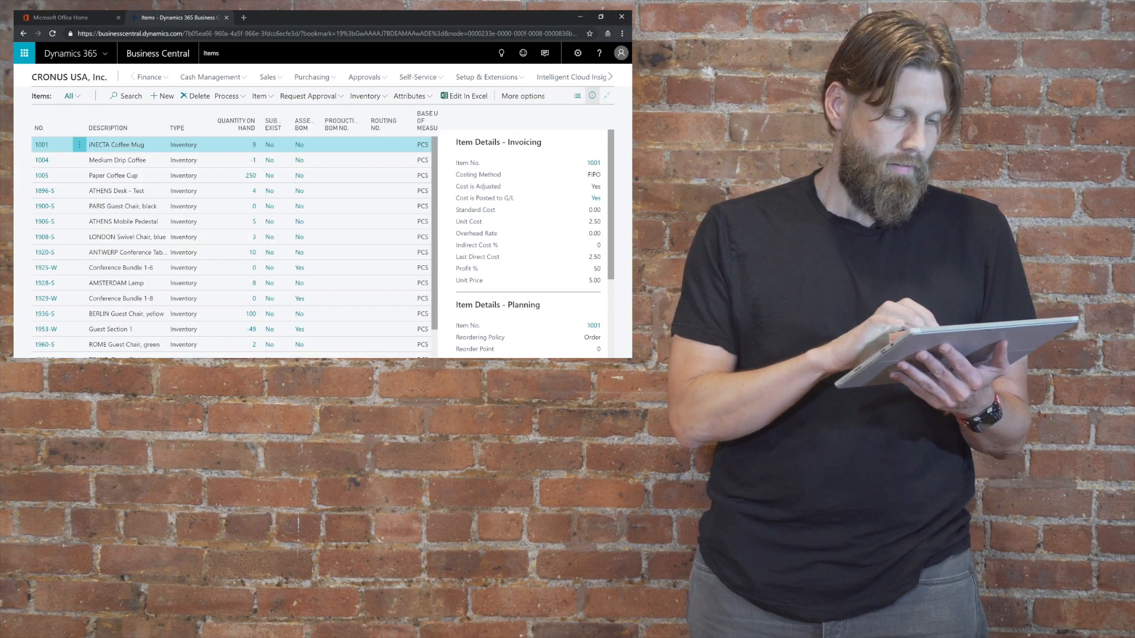
{"action": "scroll", "scroll_direction": "down", "scroll_amount": 3}
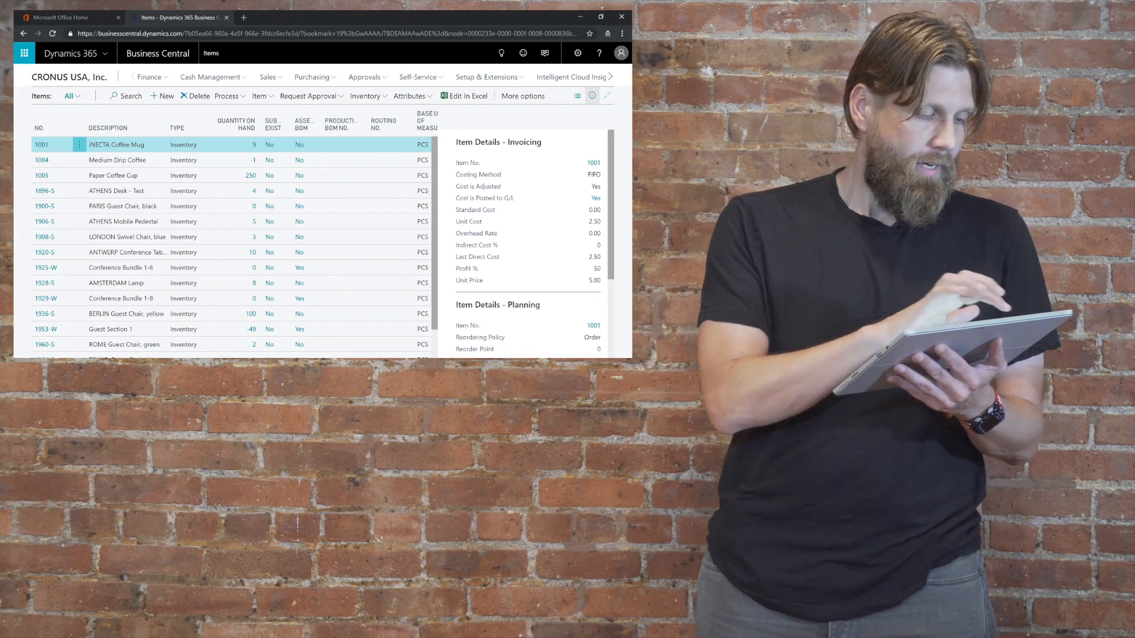
{"action": "left_click", "coordinate": [71, 95]}
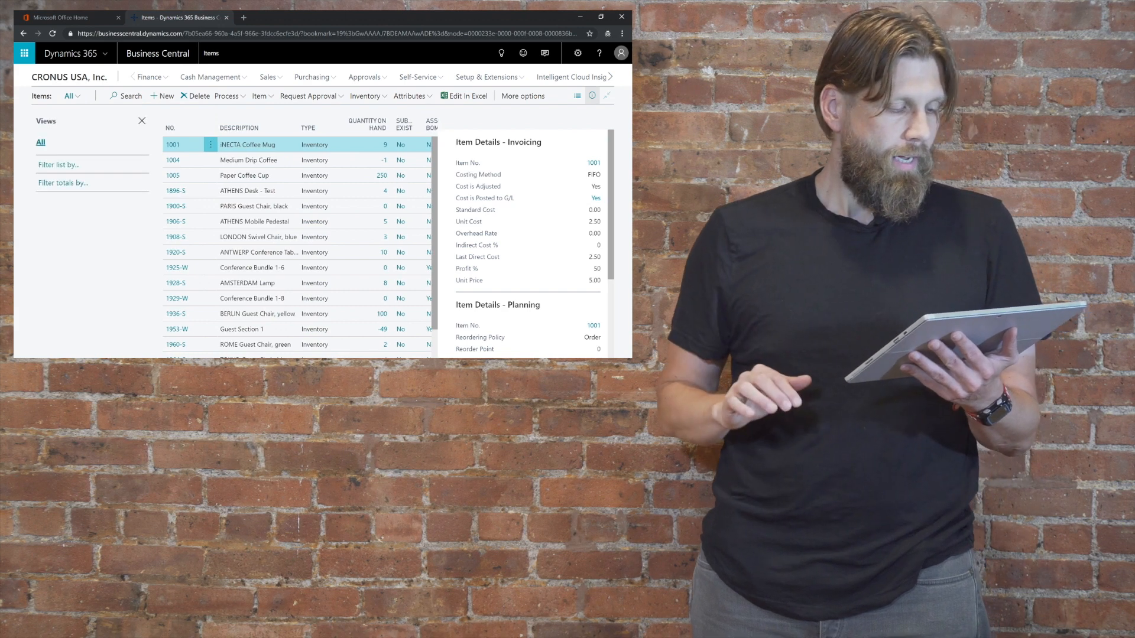
Step: Add a Location Filter of MAIN to the item totals
{"action": "left_click", "coordinate": [63, 183]}
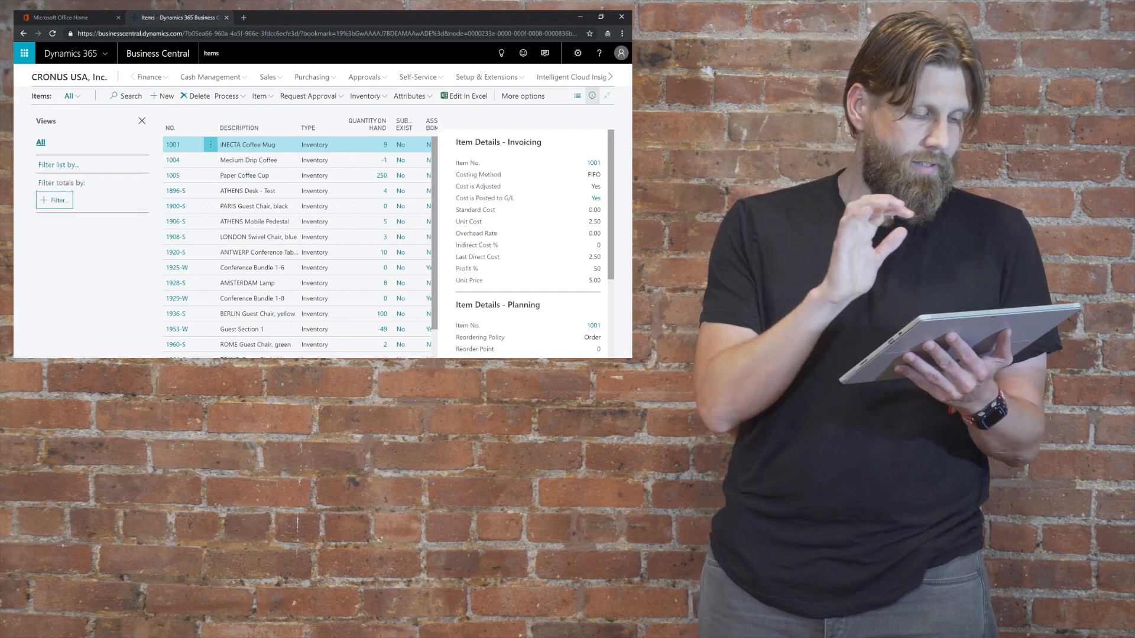
{"action": "left_click", "coordinate": [59, 200]}
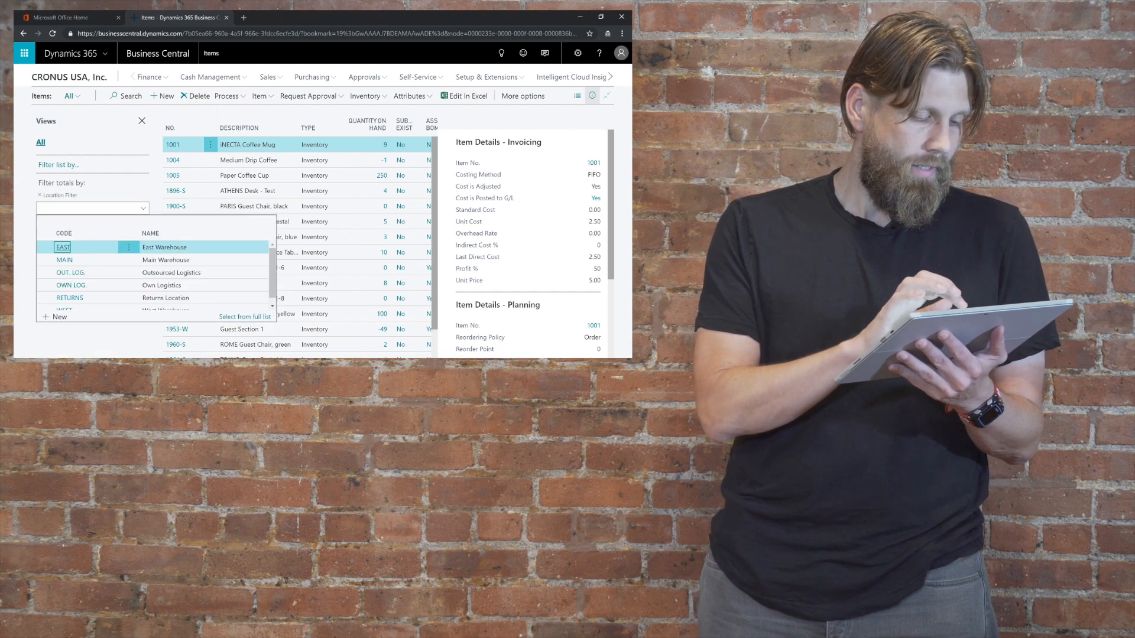
{"action": "left_click", "coordinate": [64, 259]}
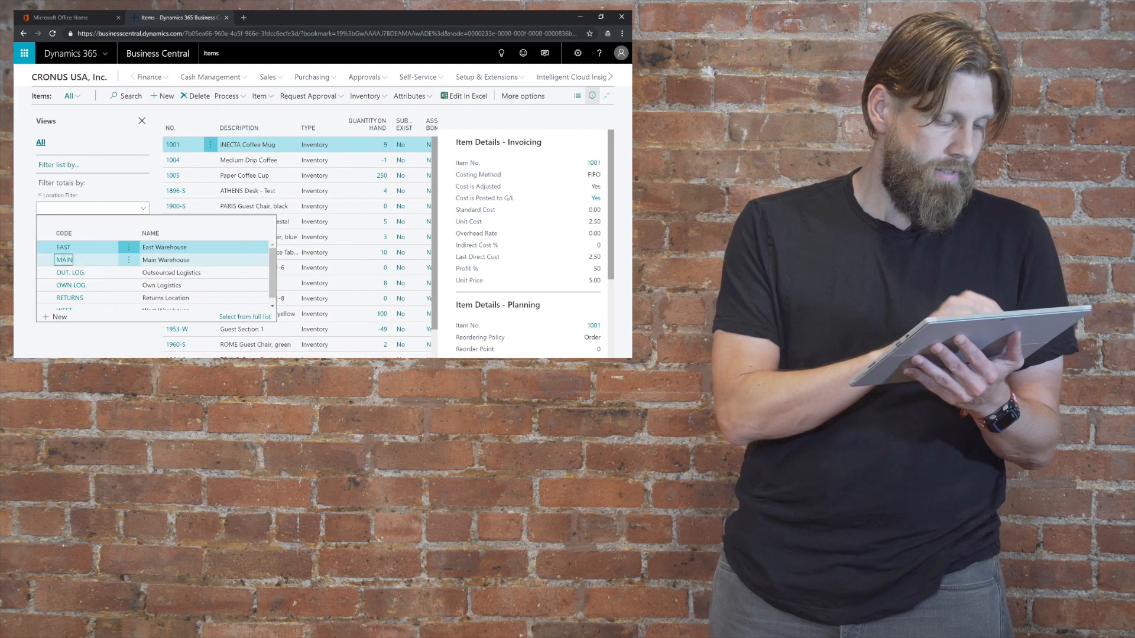
{"action": "left_click", "coordinate": [64, 260]}
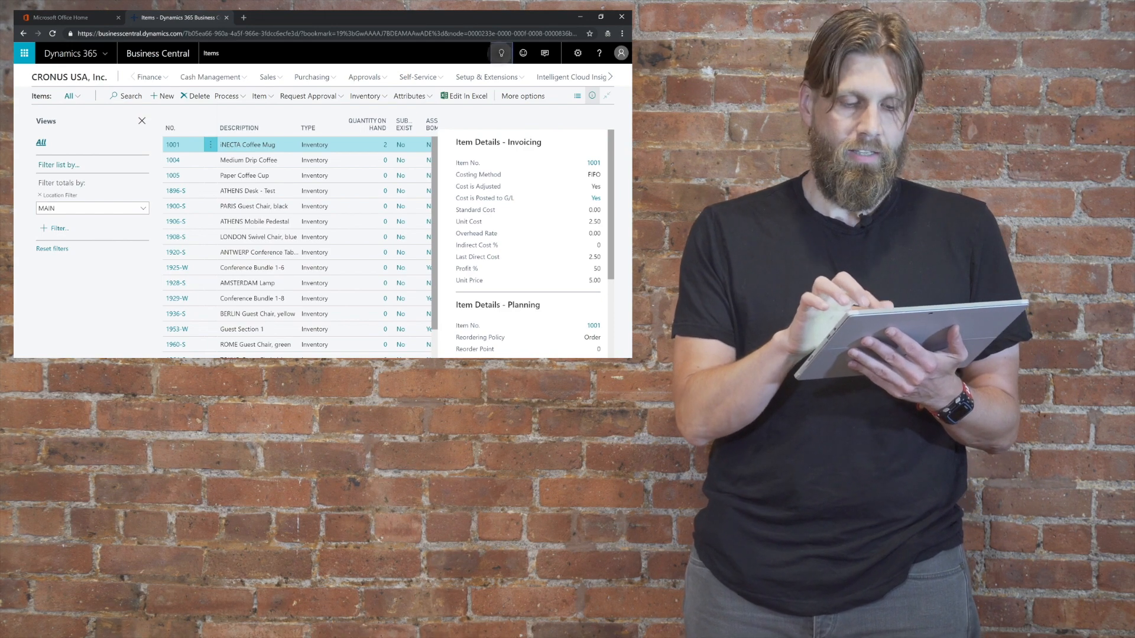
Step: Search Tell Me for 'intercomp' and show all 9 matching pages
{"action": "left_click", "coordinate": [500, 52]}
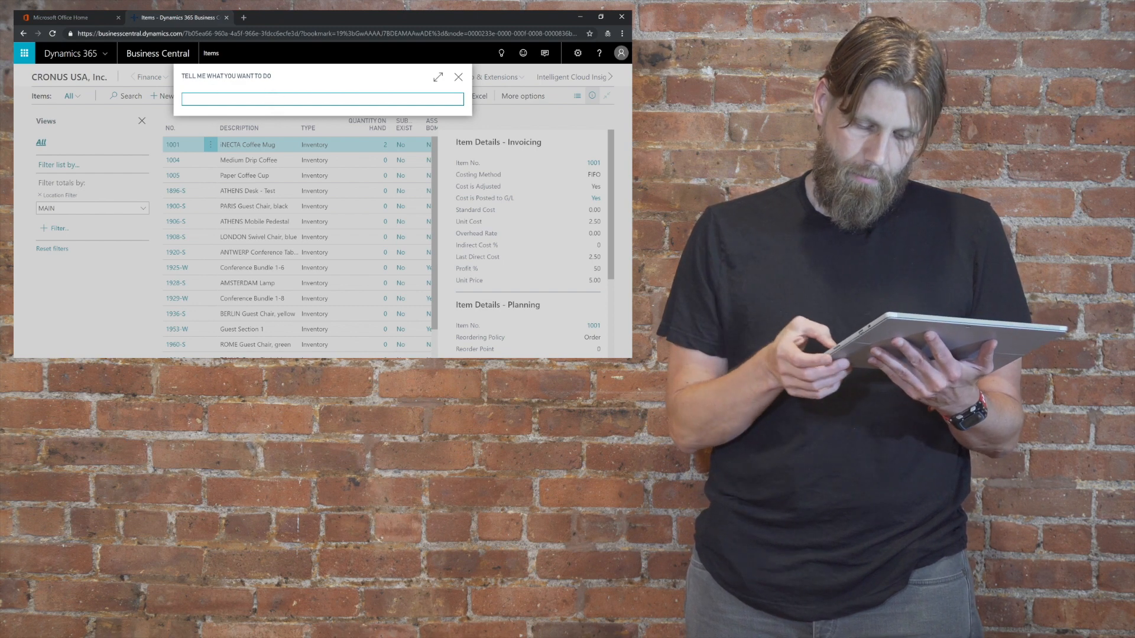
{"action": "left_click", "coordinate": [322, 98]}
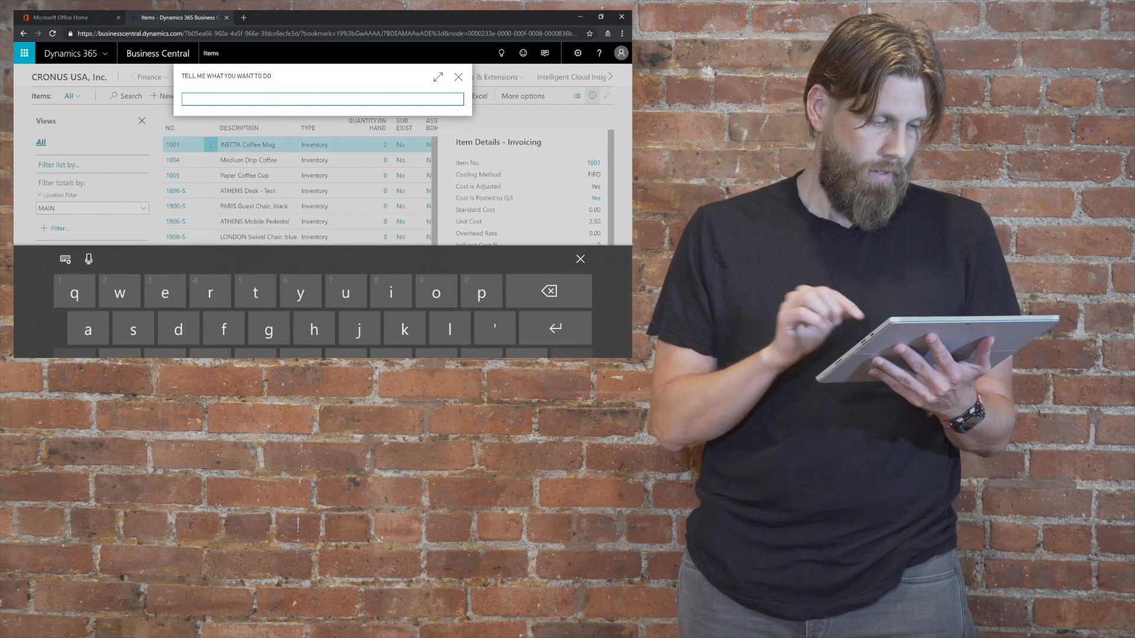
{"action": "type", "text": "intercomp"}
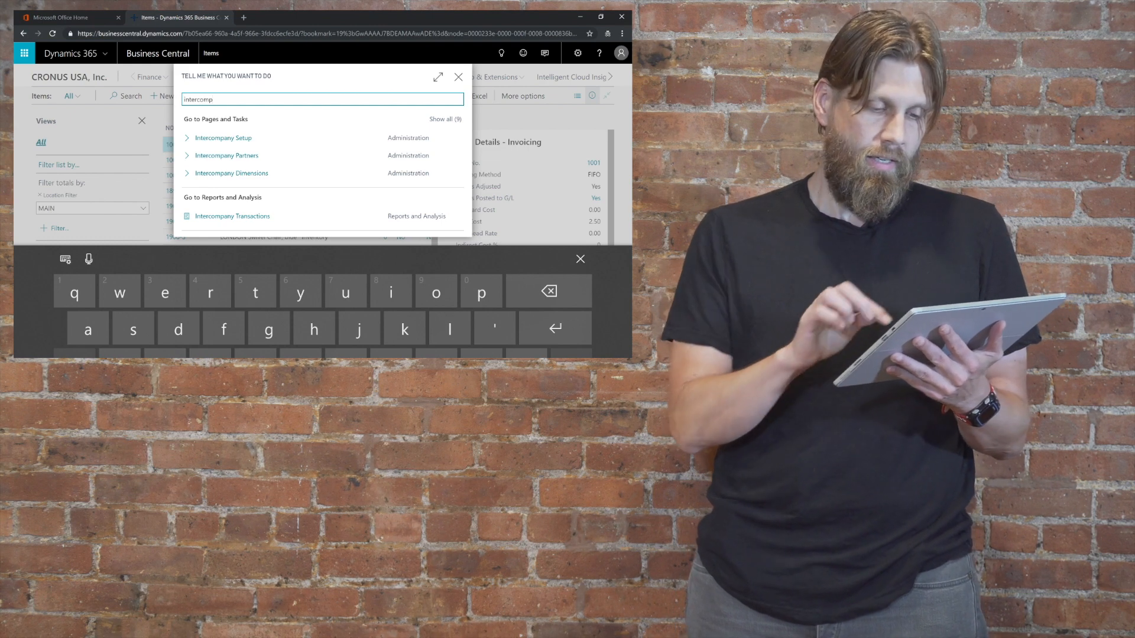
{"action": "left_click", "coordinate": [444, 119]}
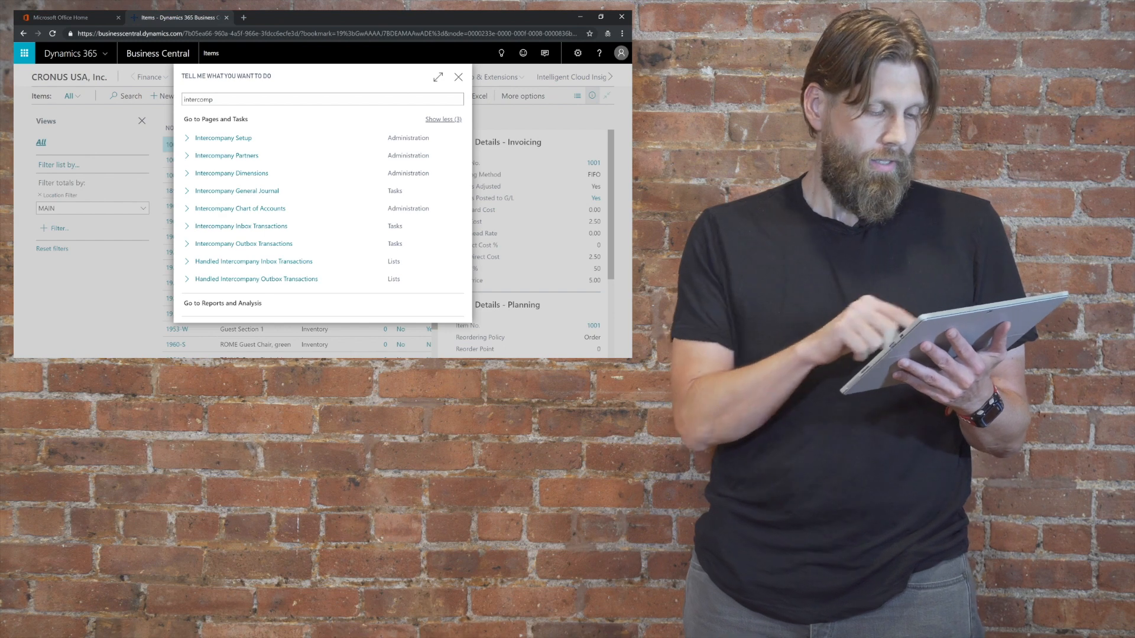